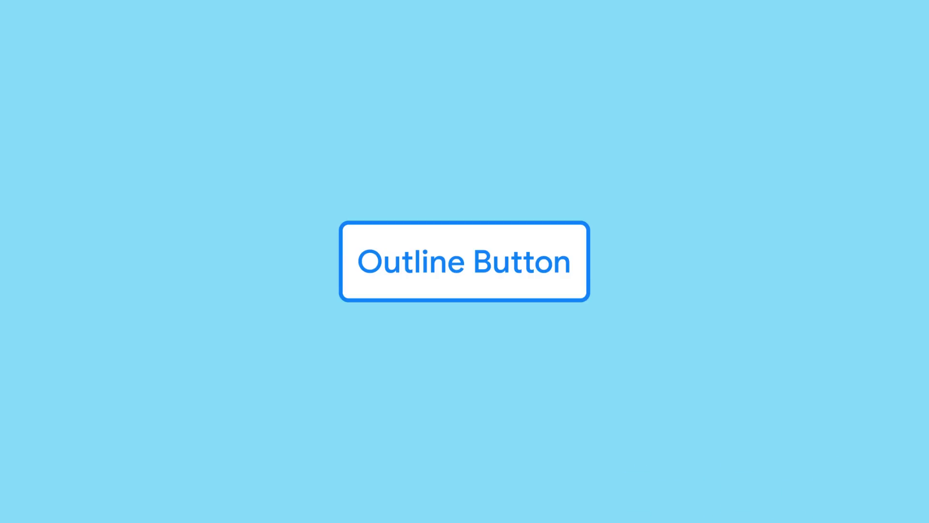
mouse_move(539, 329)
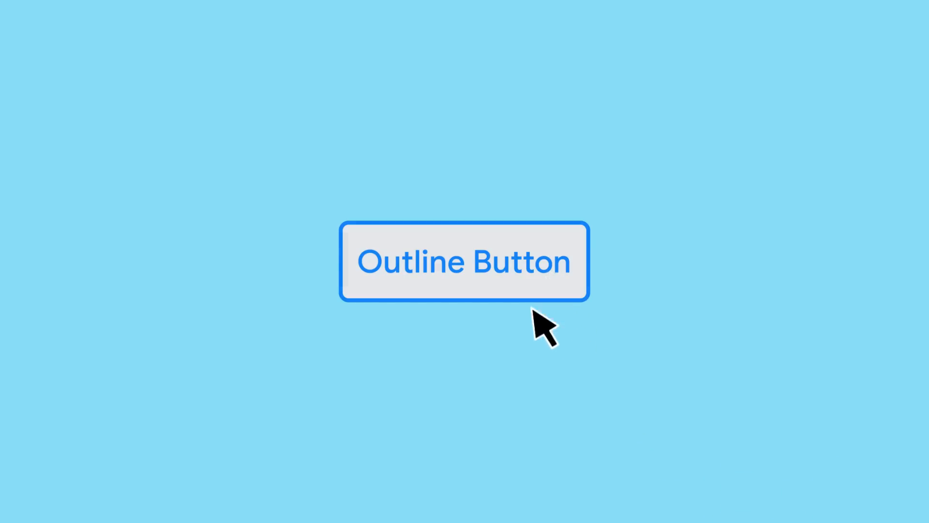